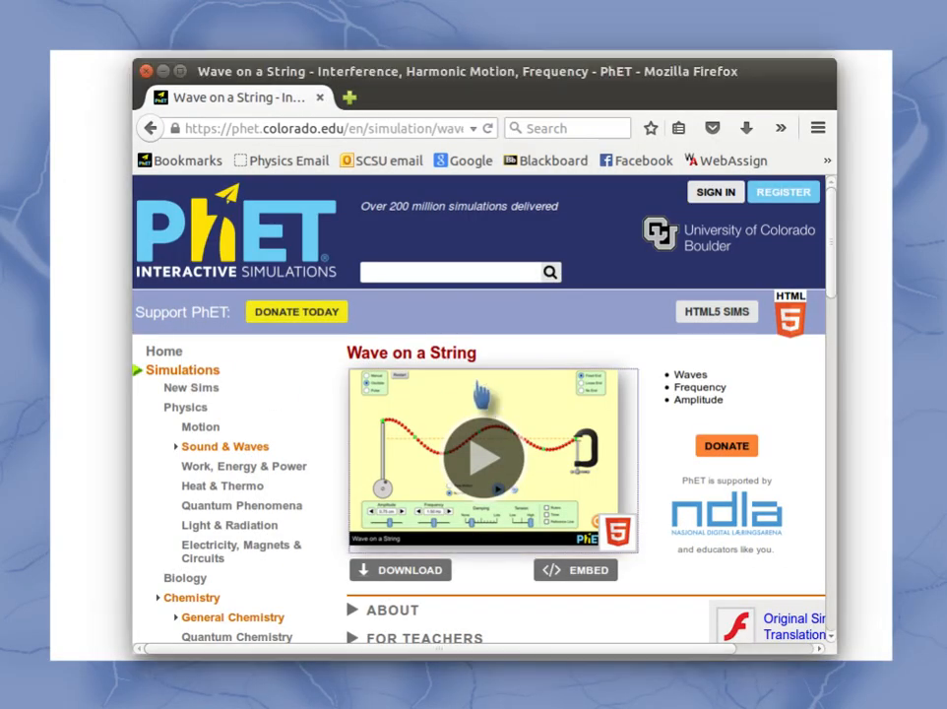
mouse_move(579, 339)
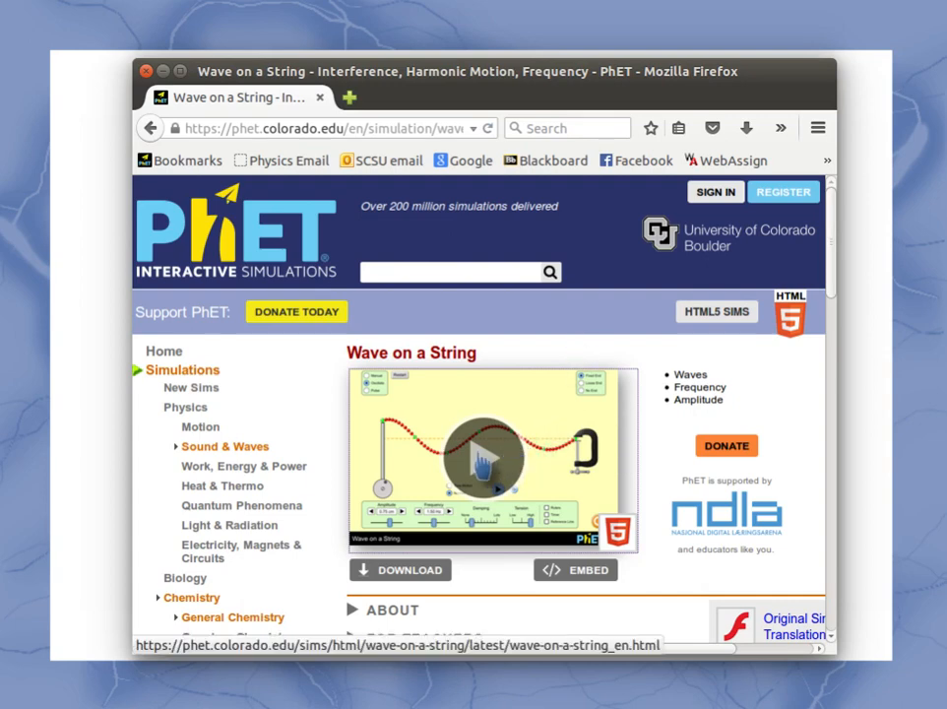
Step: Launch the Wave on a String HTML5 simulation from its preview
left_click(488, 461)
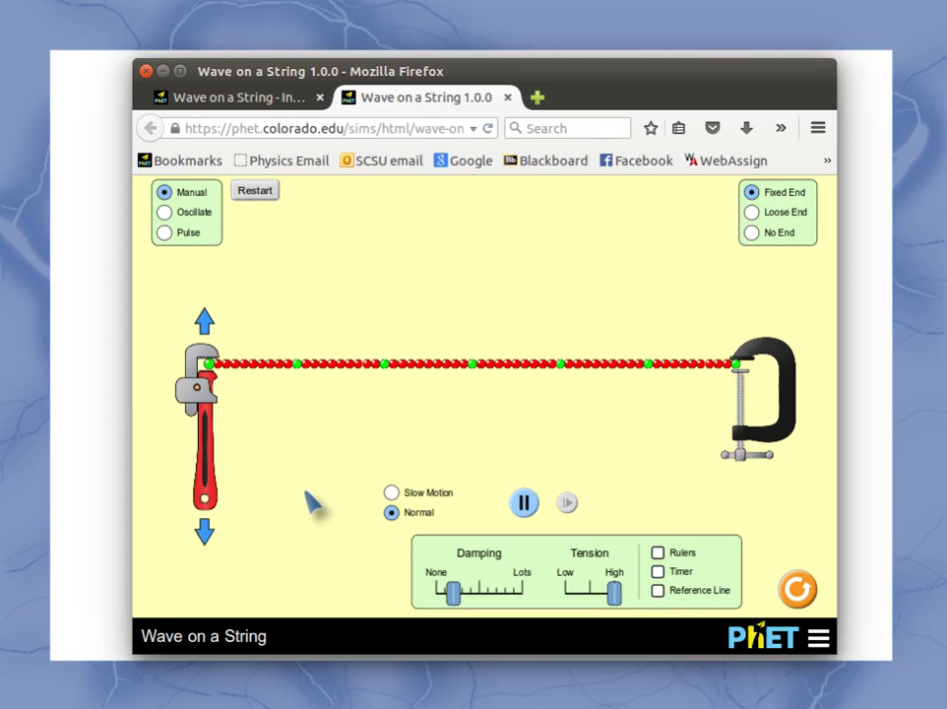
mouse_move(280, 425)
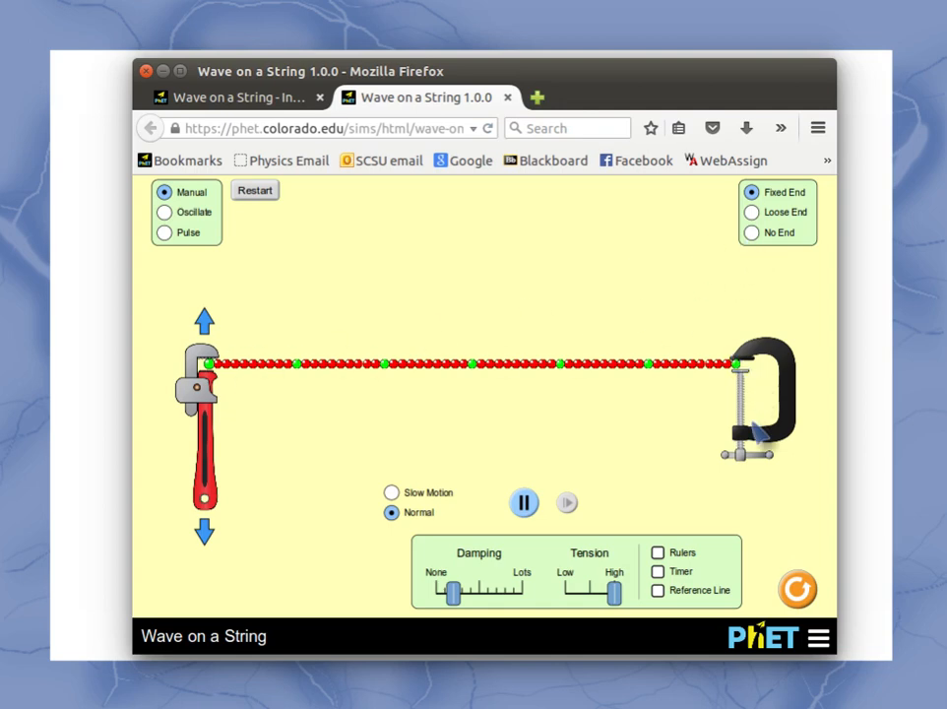
Step: Set the string's end to No End, try Pulse mode briefly, and return to Manual drive
left_click(748, 213)
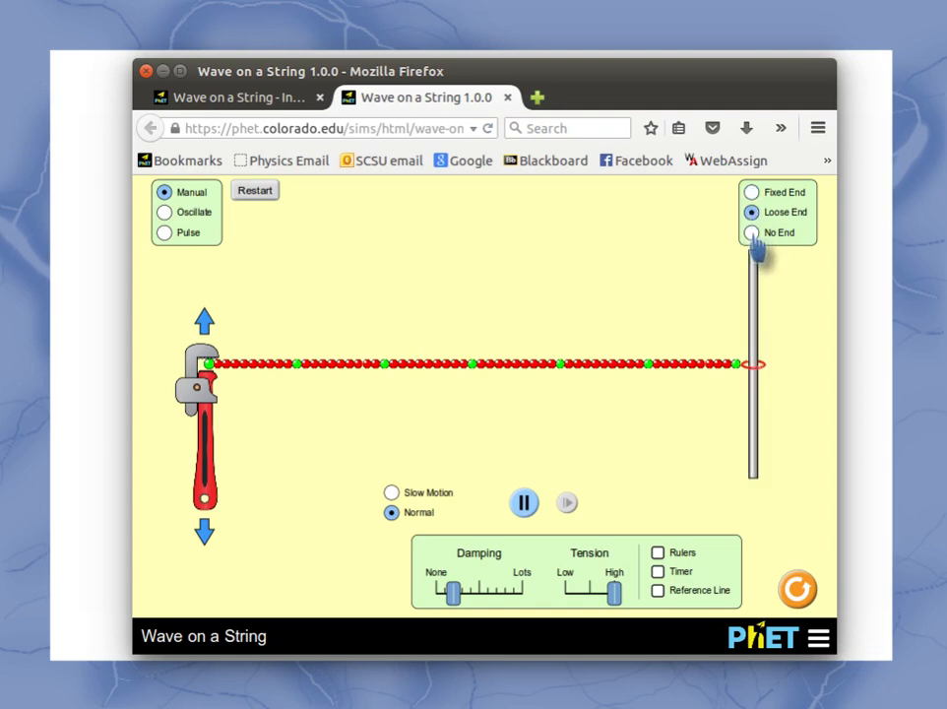
left_click(749, 233)
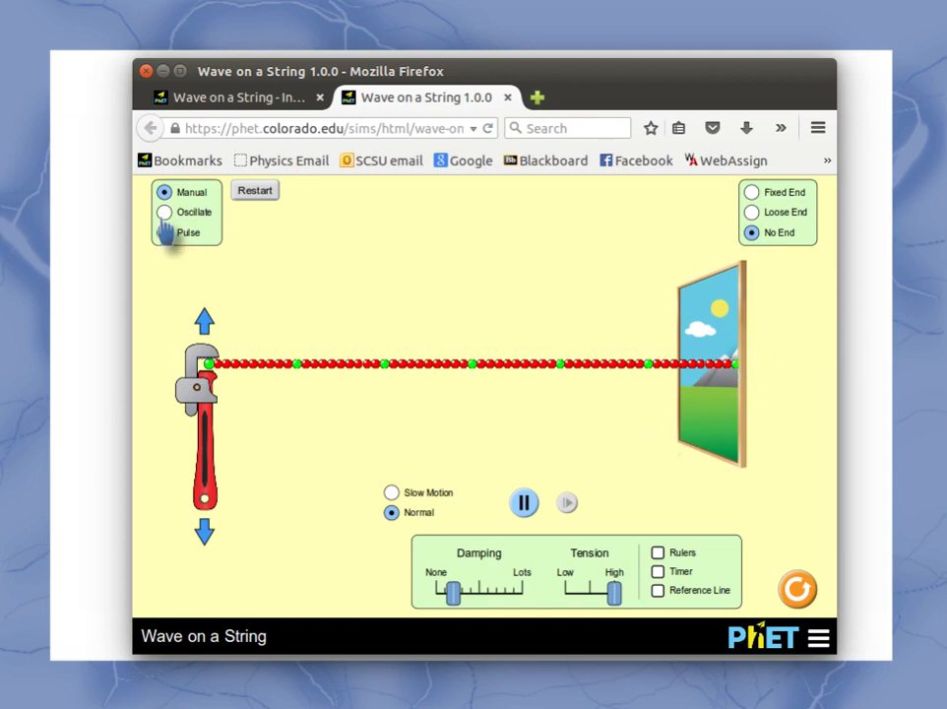
left_click(163, 233)
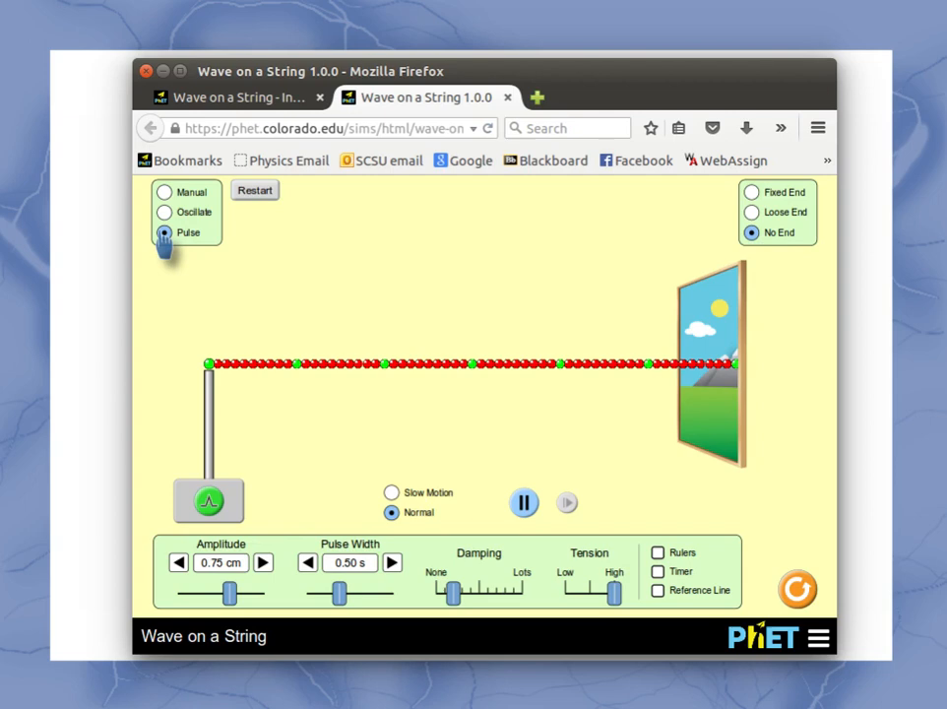
mouse_move(173, 207)
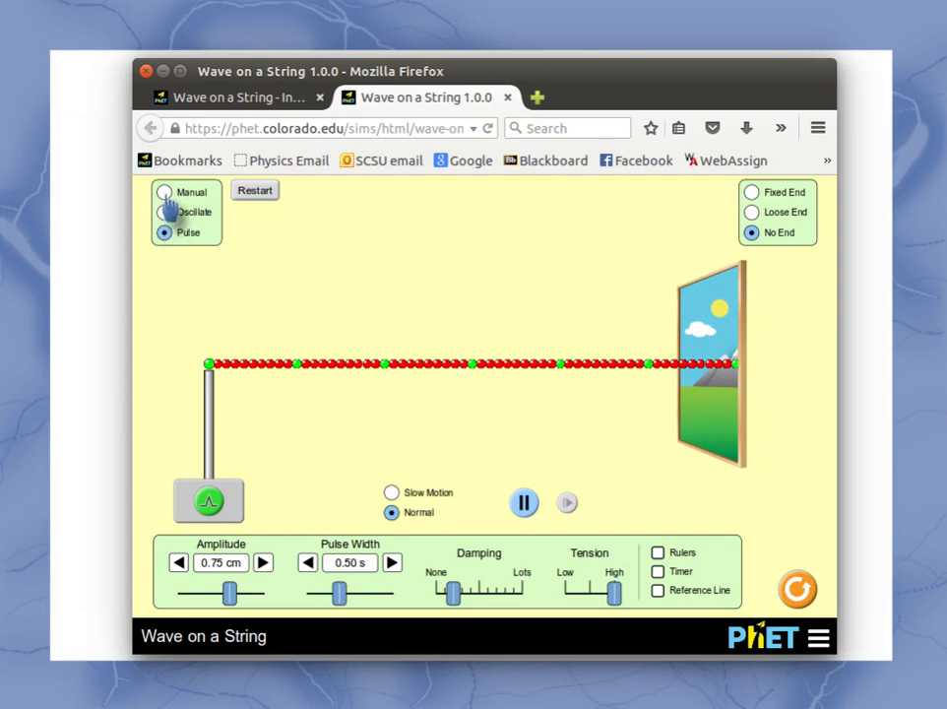
left_click(165, 193)
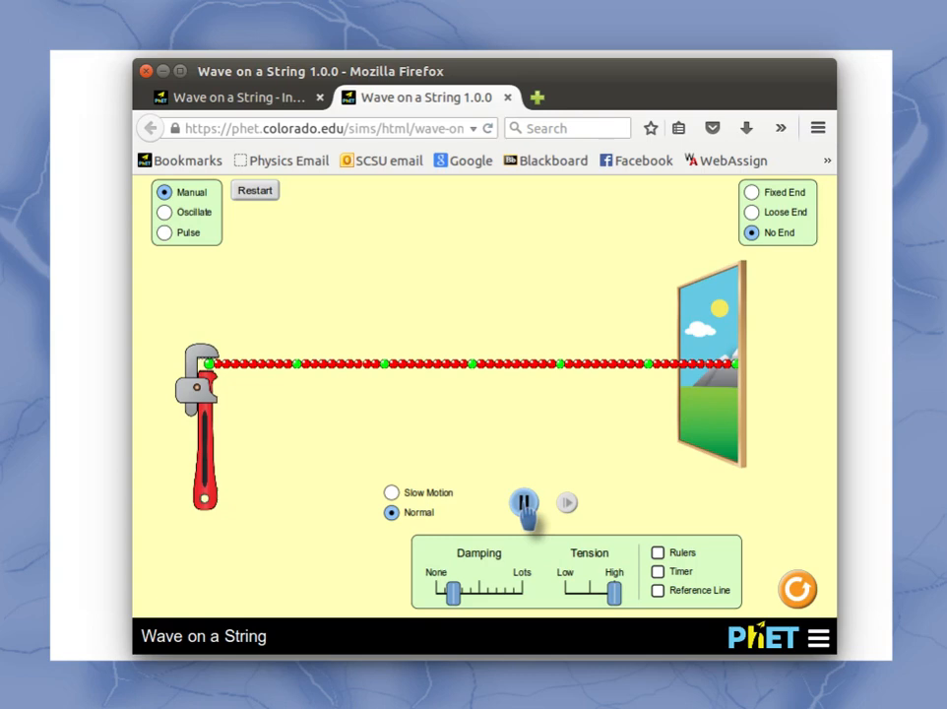
Step: Pause the simulation, choose Oscillate, and toggle the rulers and reference line on then off
left_click(164, 213)
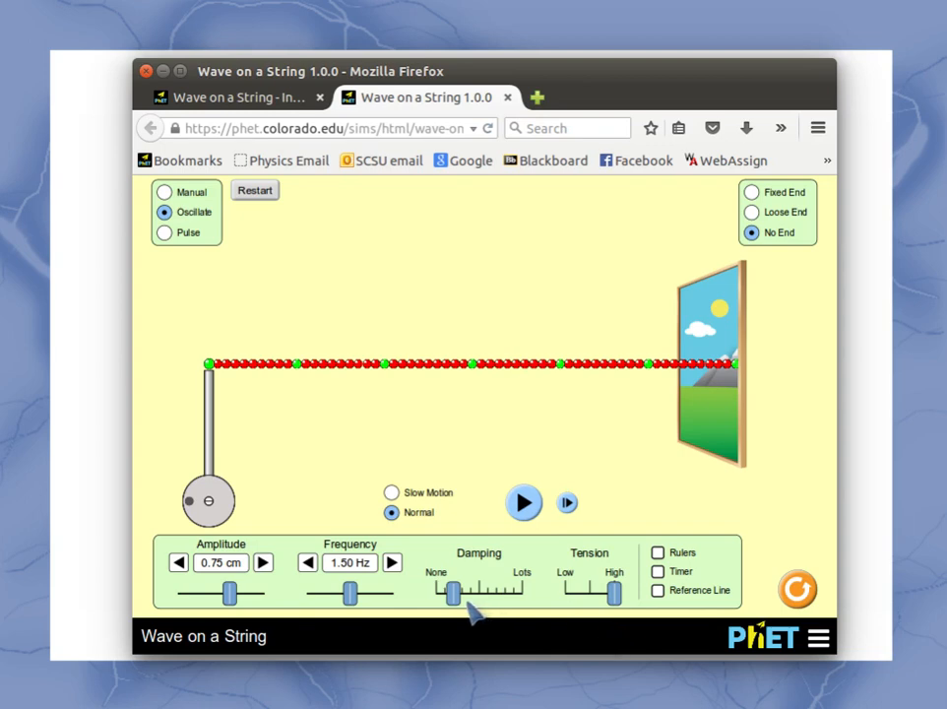
mouse_move(266, 594)
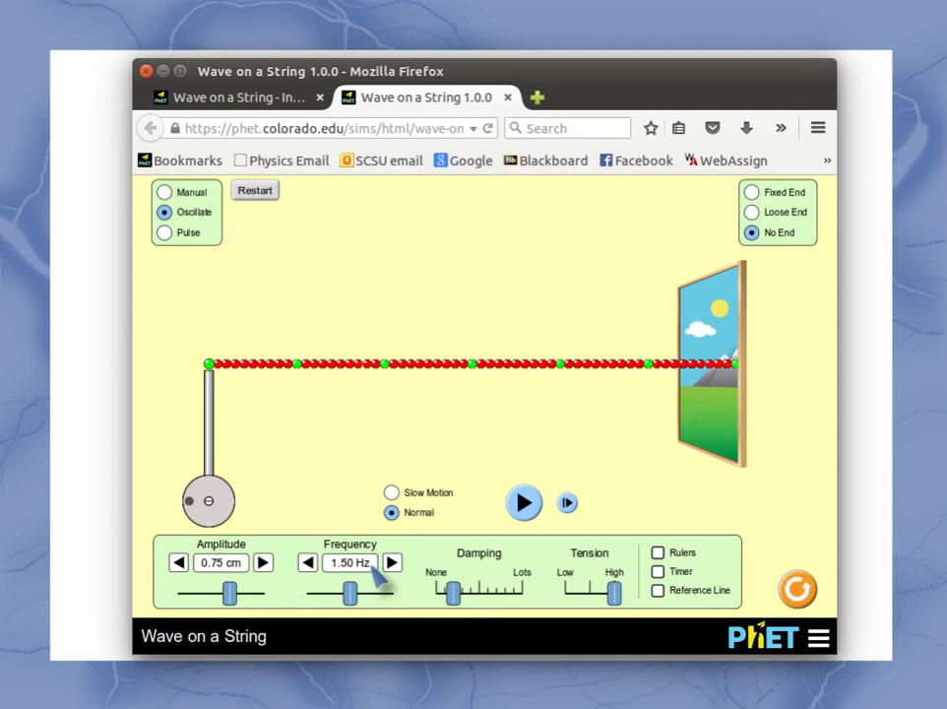
left_click(657, 550)
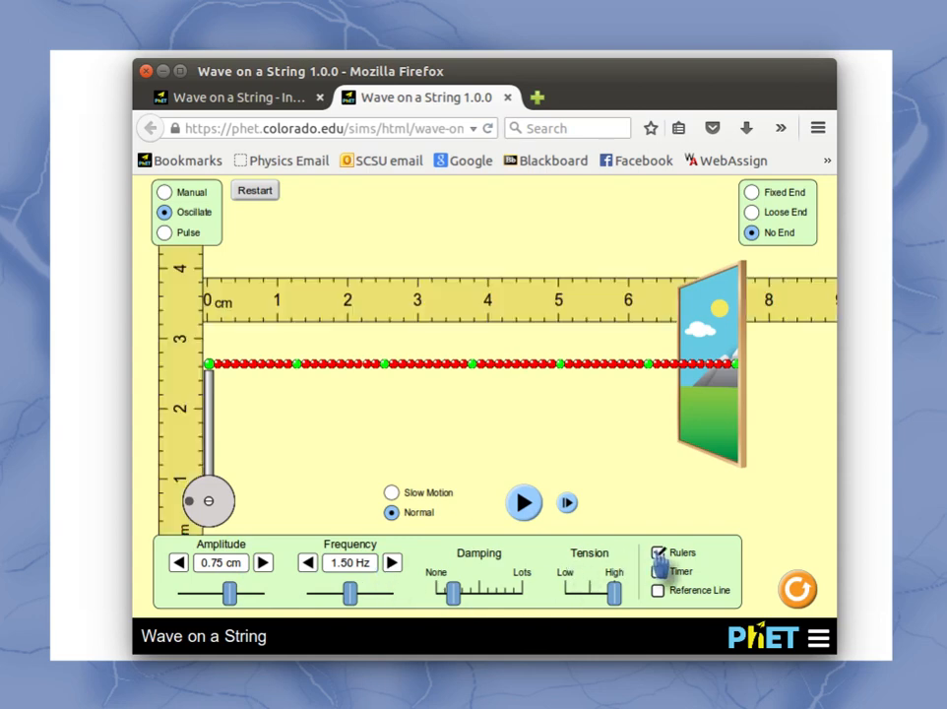
left_click(658, 572)
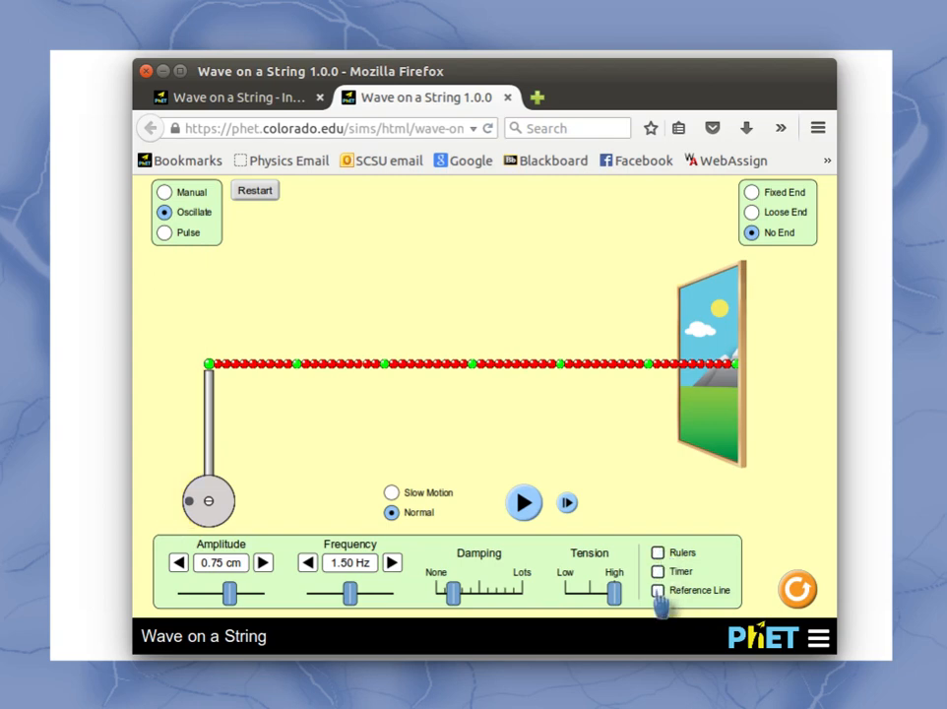
left_click(658, 591)
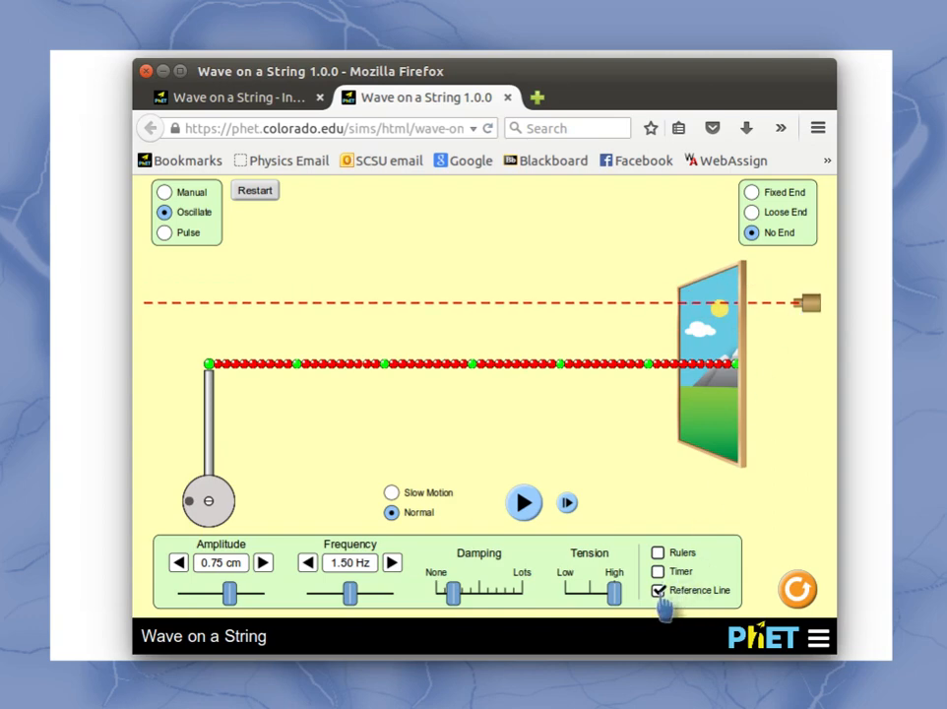
left_click(661, 591)
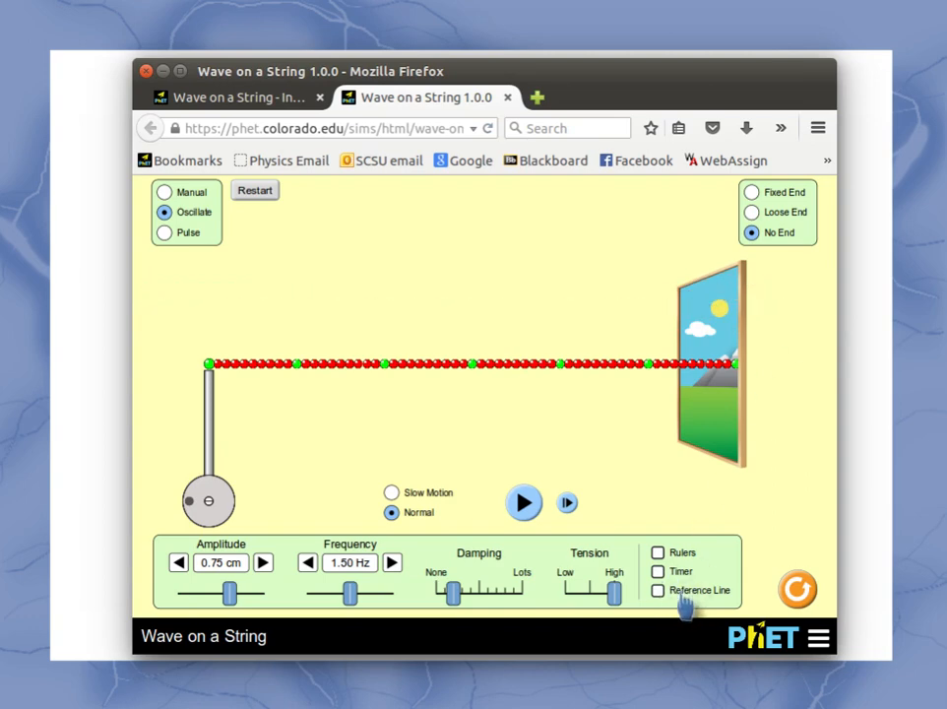
mouse_move(207, 339)
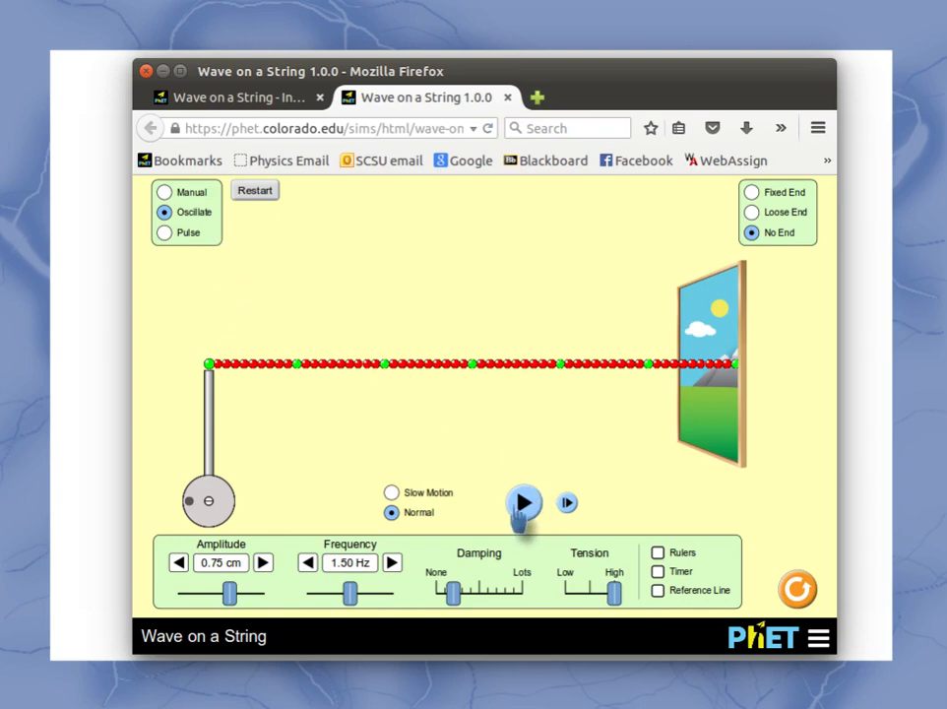
Step: Run the wave with damping at None and playback in Slow Motion
left_click(524, 503)
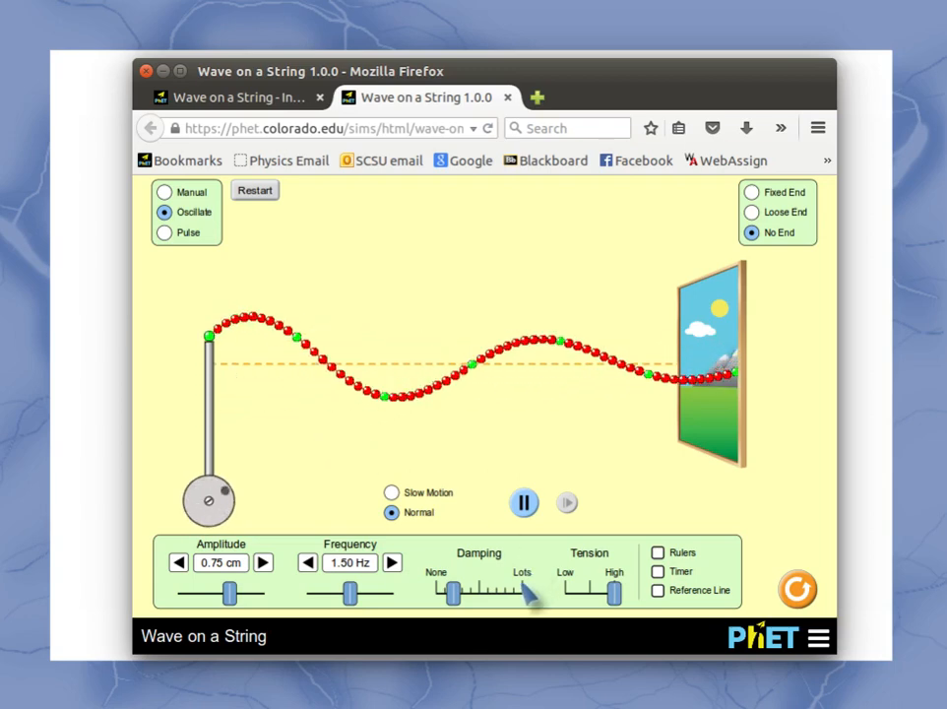
left_click_drag(524, 591, 453, 591)
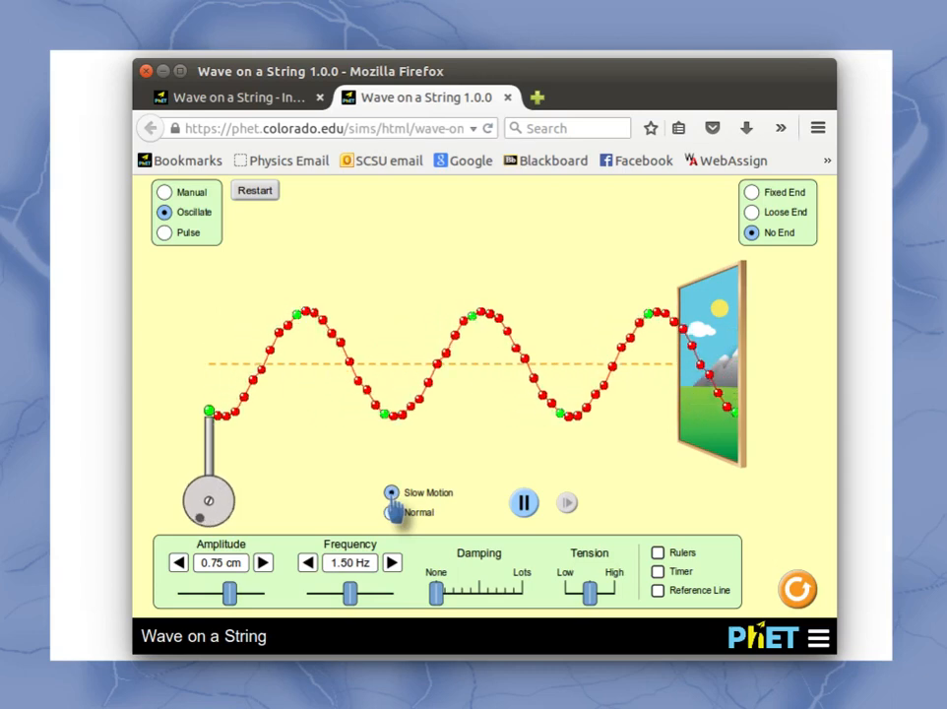
left_click(390, 493)
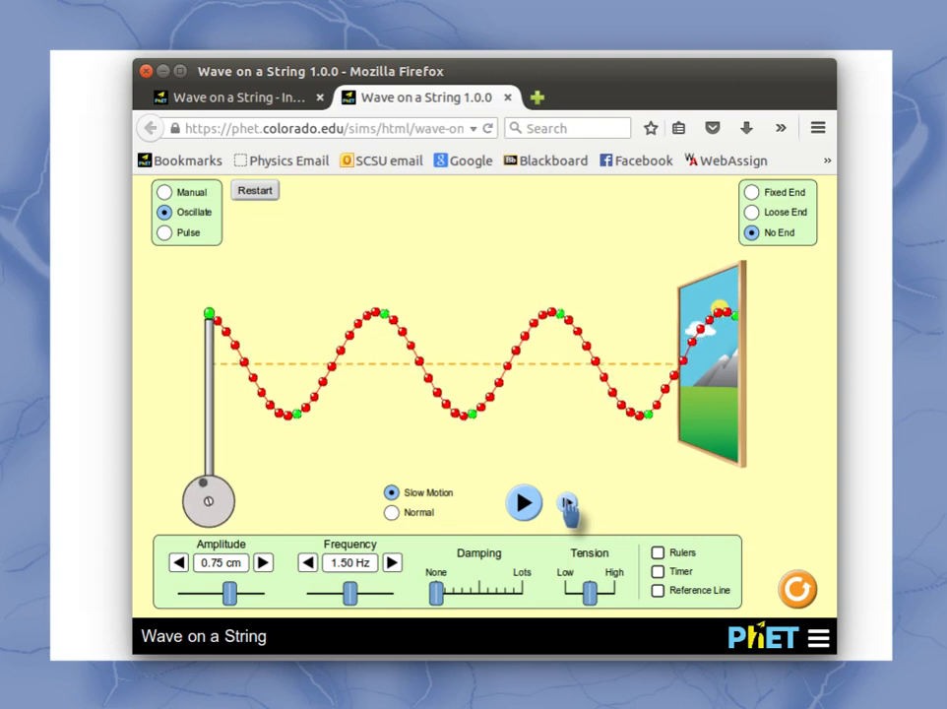
left_click(524, 502)
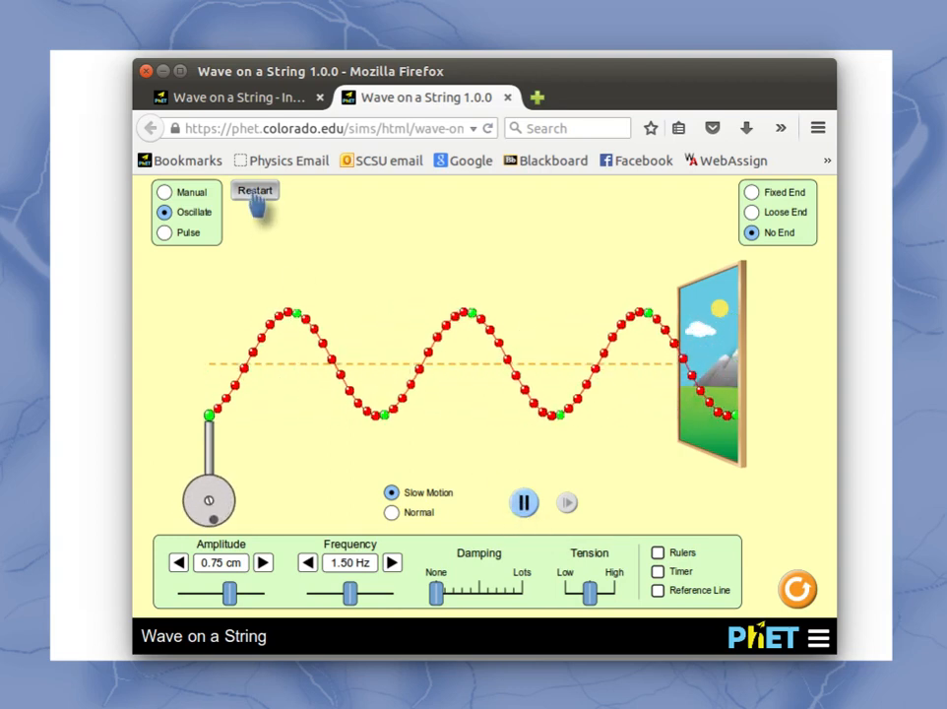
Step: Restart the string, raise amplitude to 1.05 cm, and play at Normal speed
left_click(256, 189)
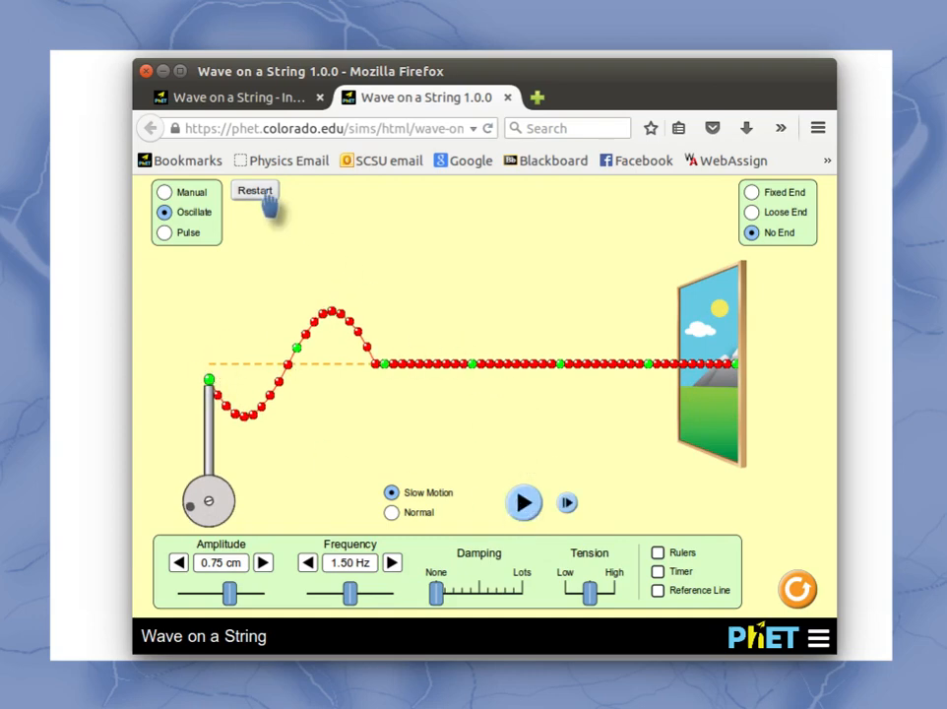
left_click(256, 189)
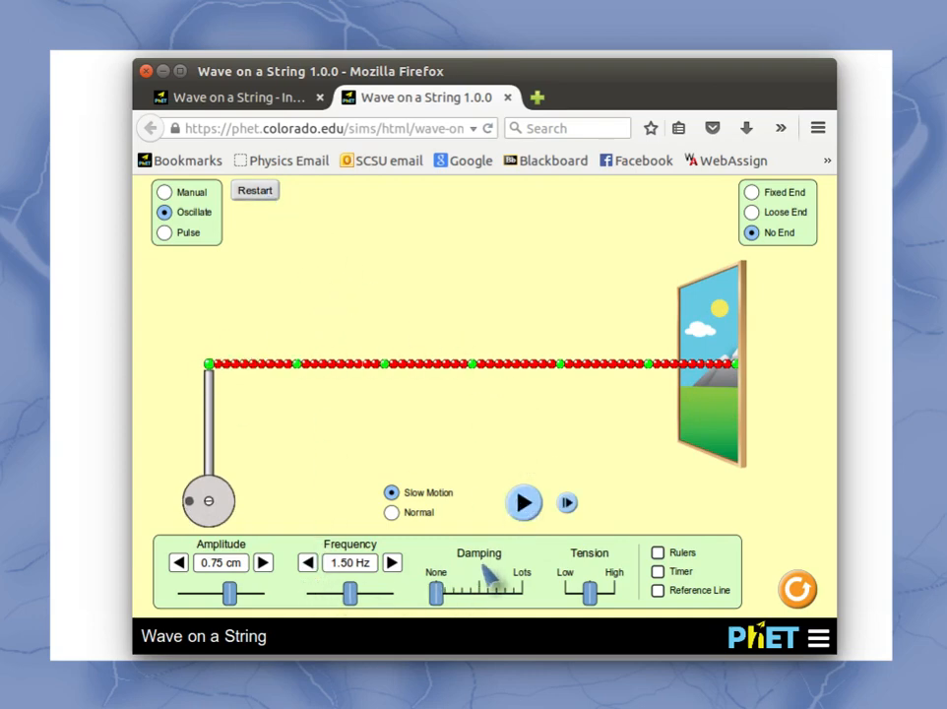
left_click(390, 512)
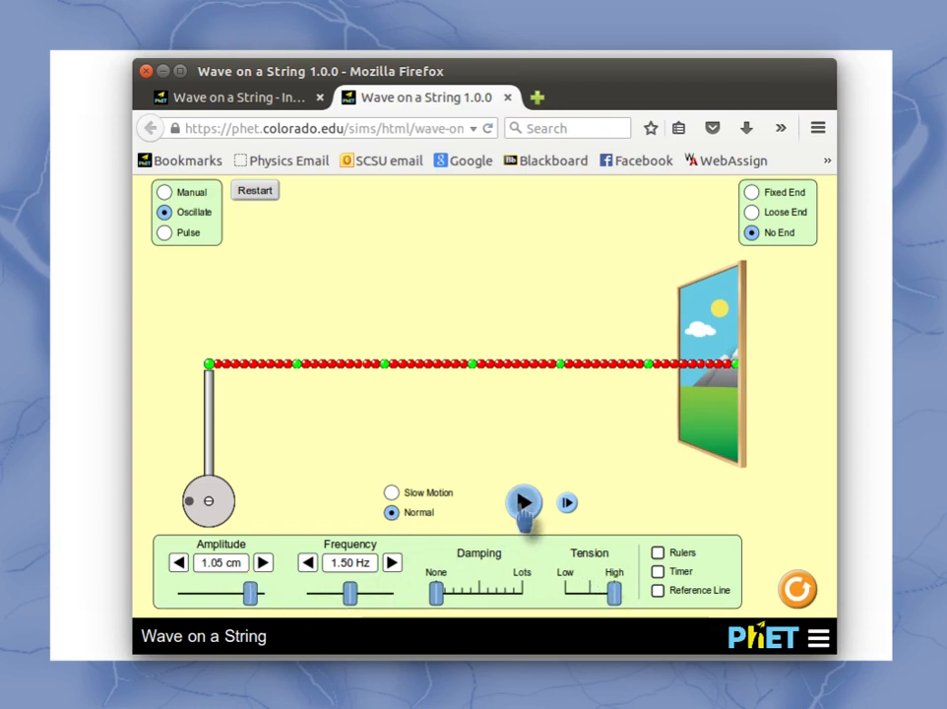
left_click(524, 502)
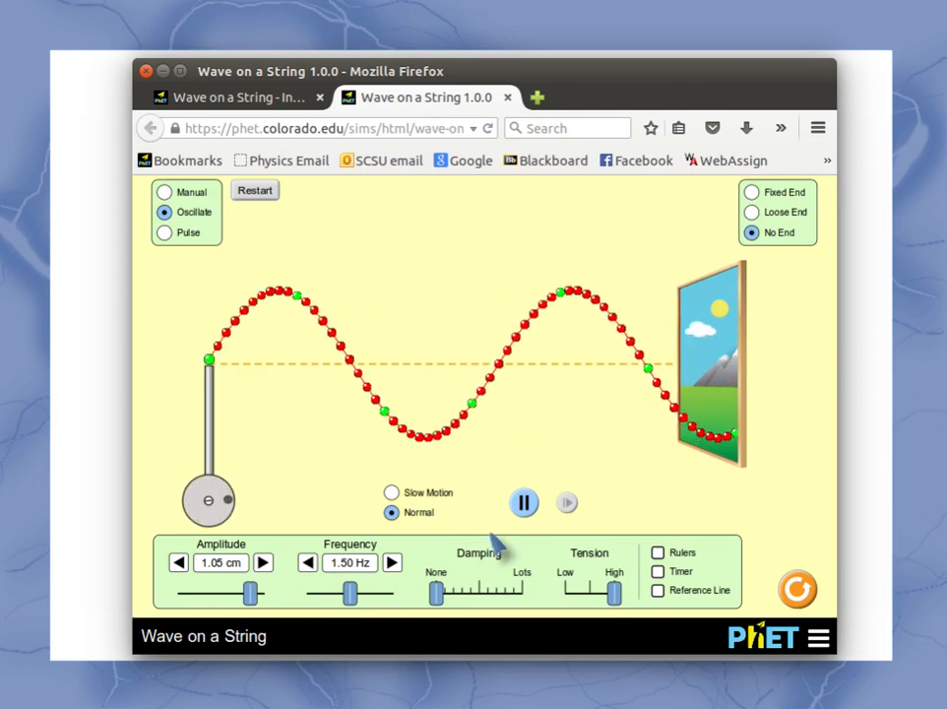